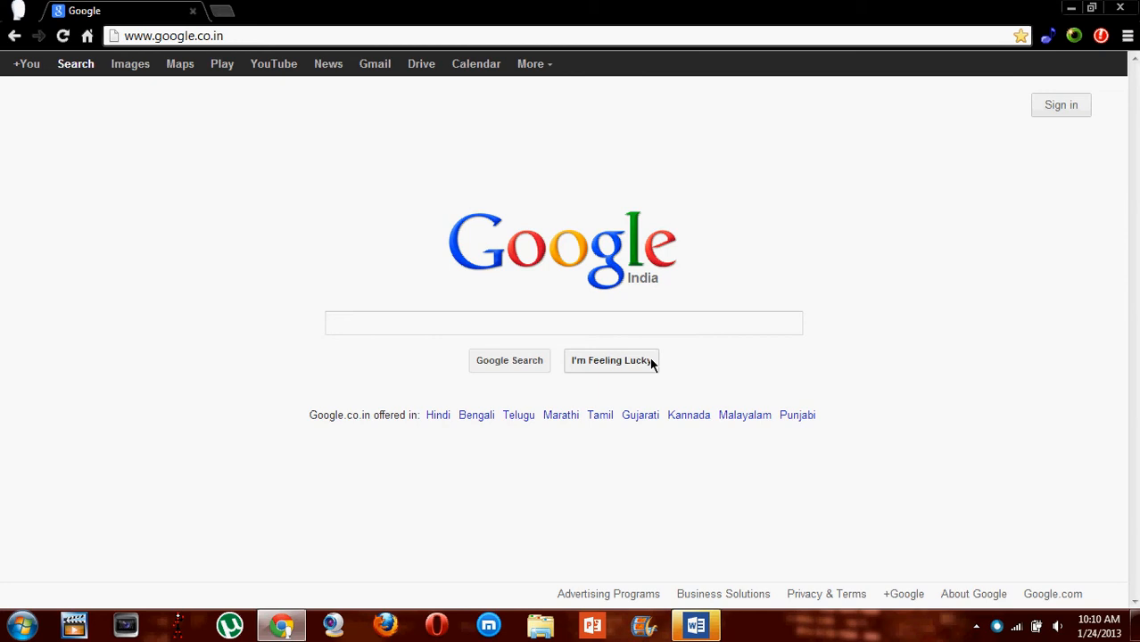
mouse_move(885, 241)
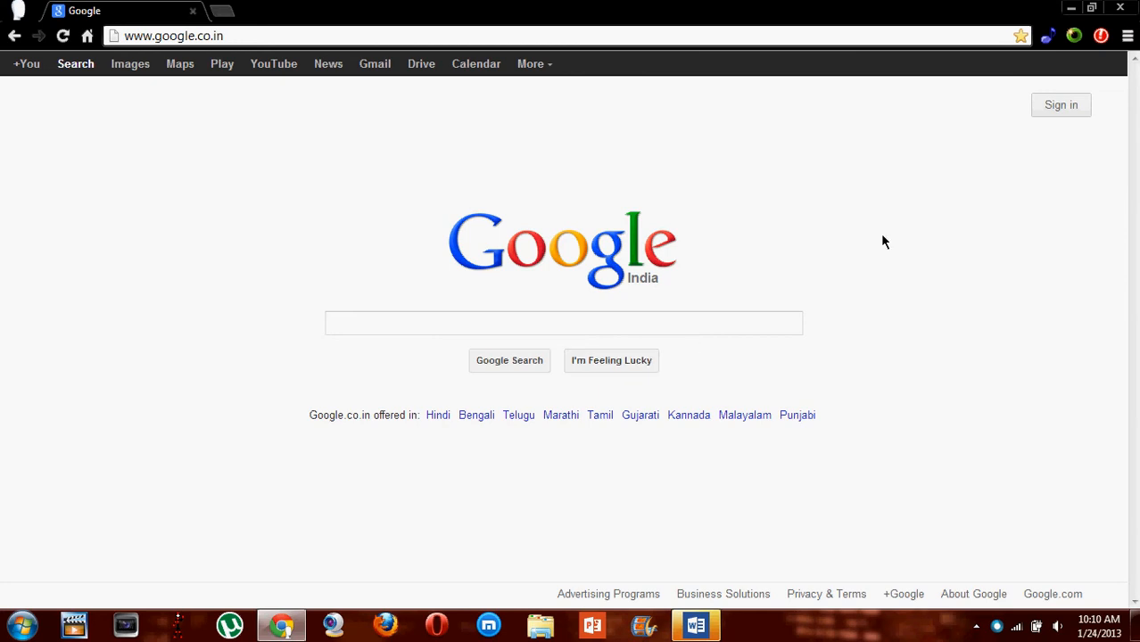
mouse_move(1099, 56)
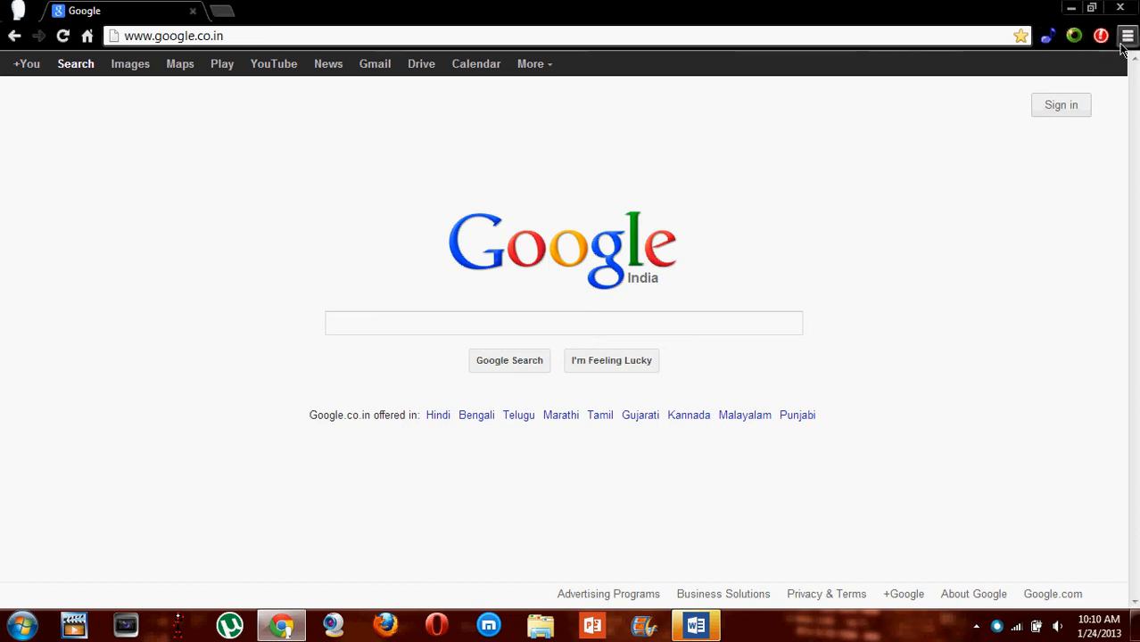
Reach the Extensions page via the Chrome menu's Tools submenu
click(1128, 36)
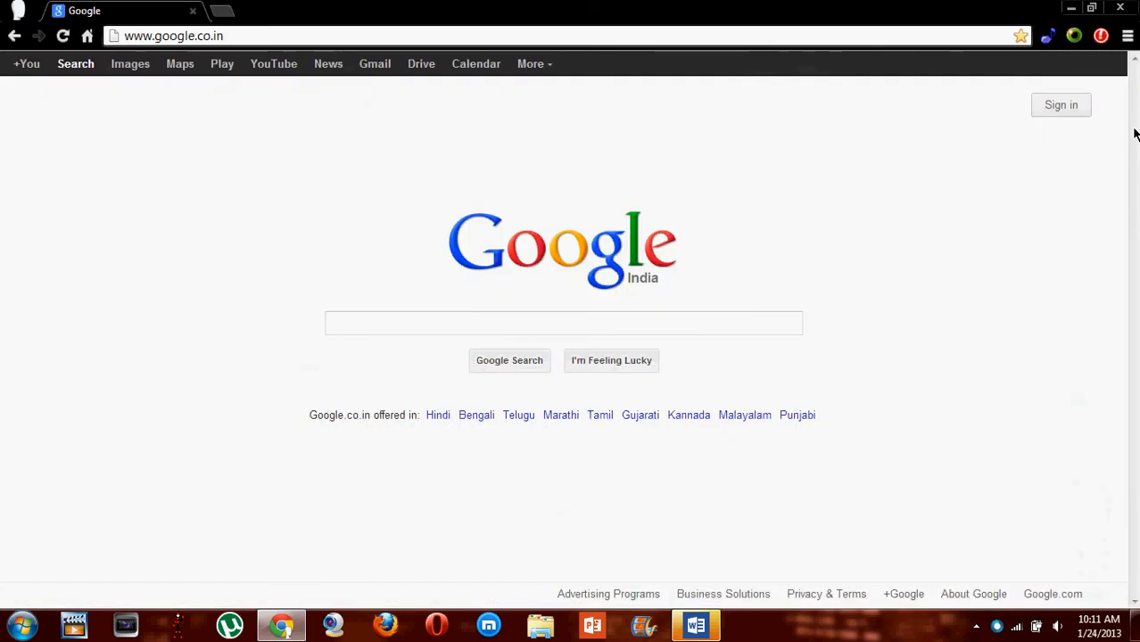
mouse_move(1127, 36)
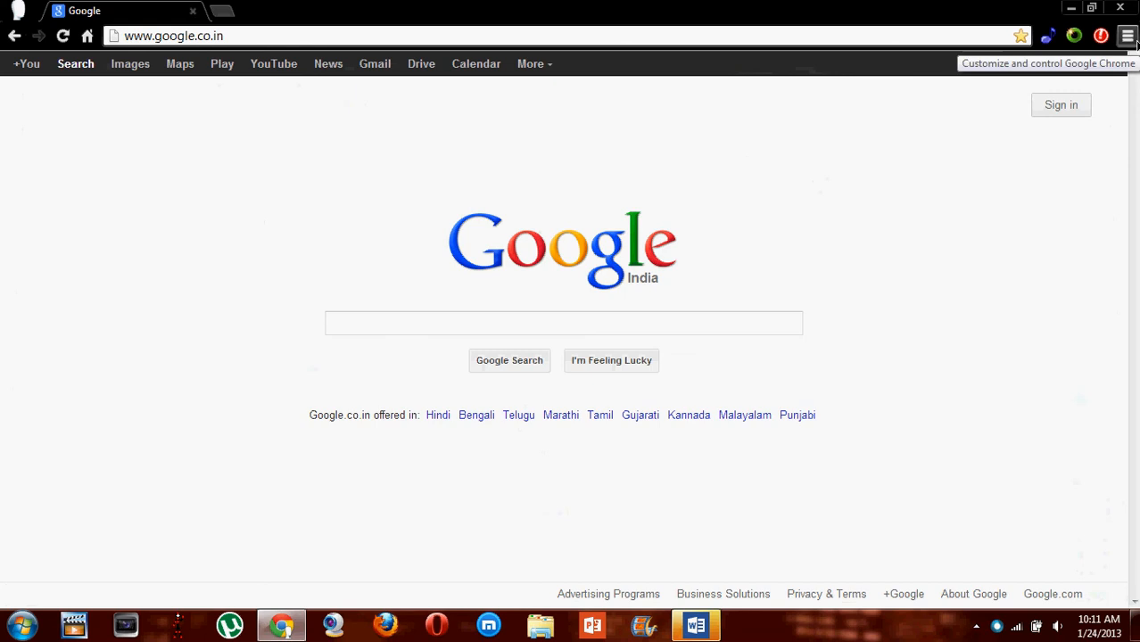
click(1127, 36)
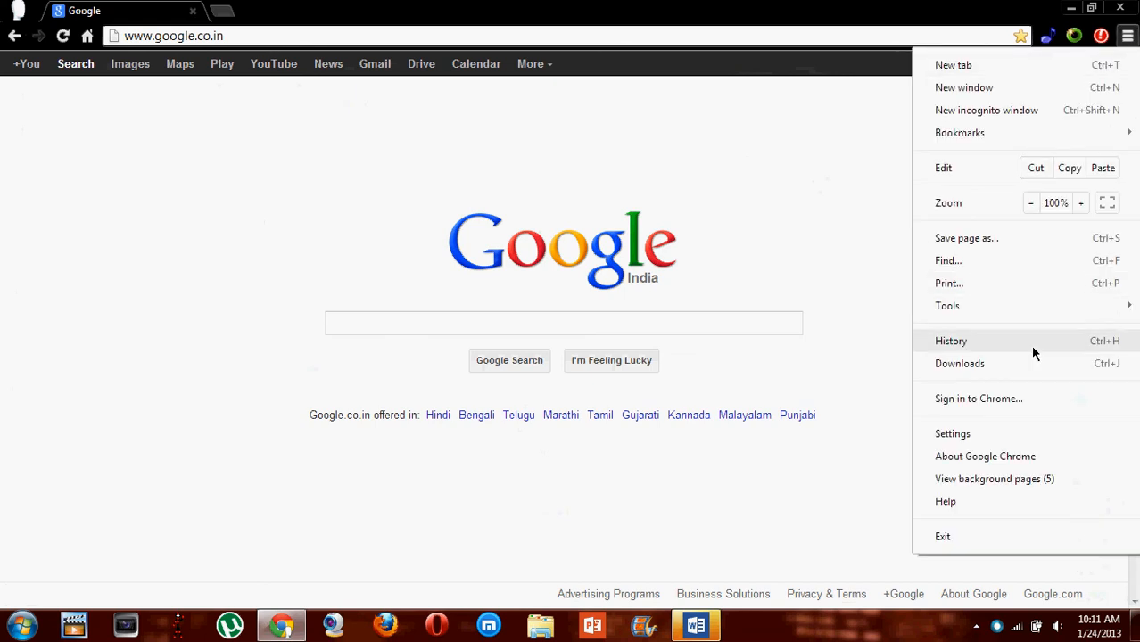
click(946, 307)
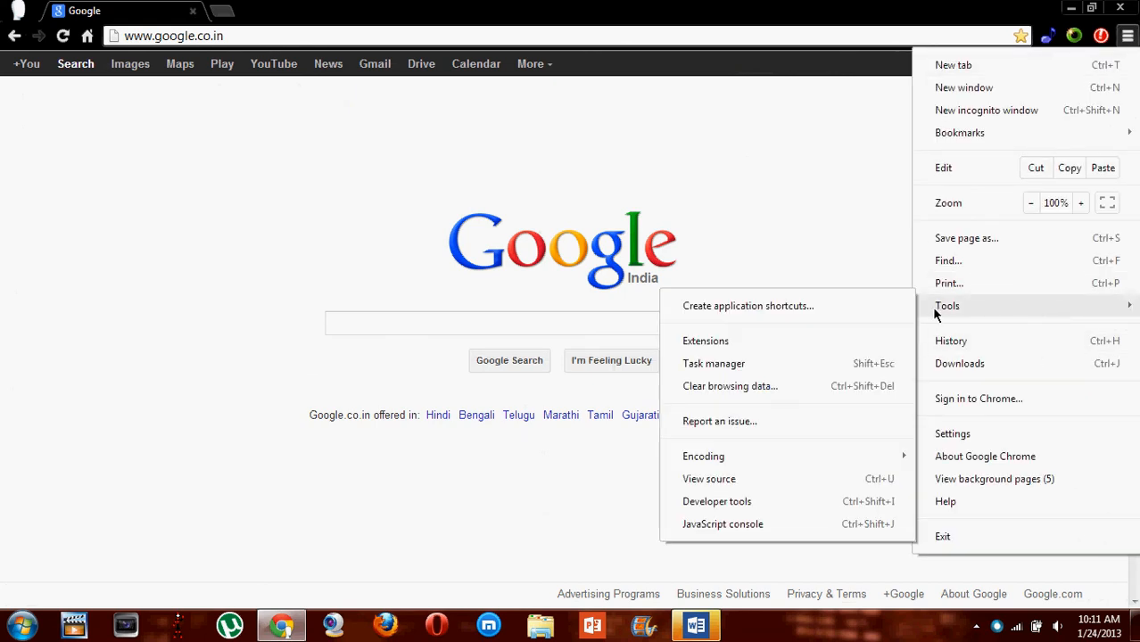
click(705, 340)
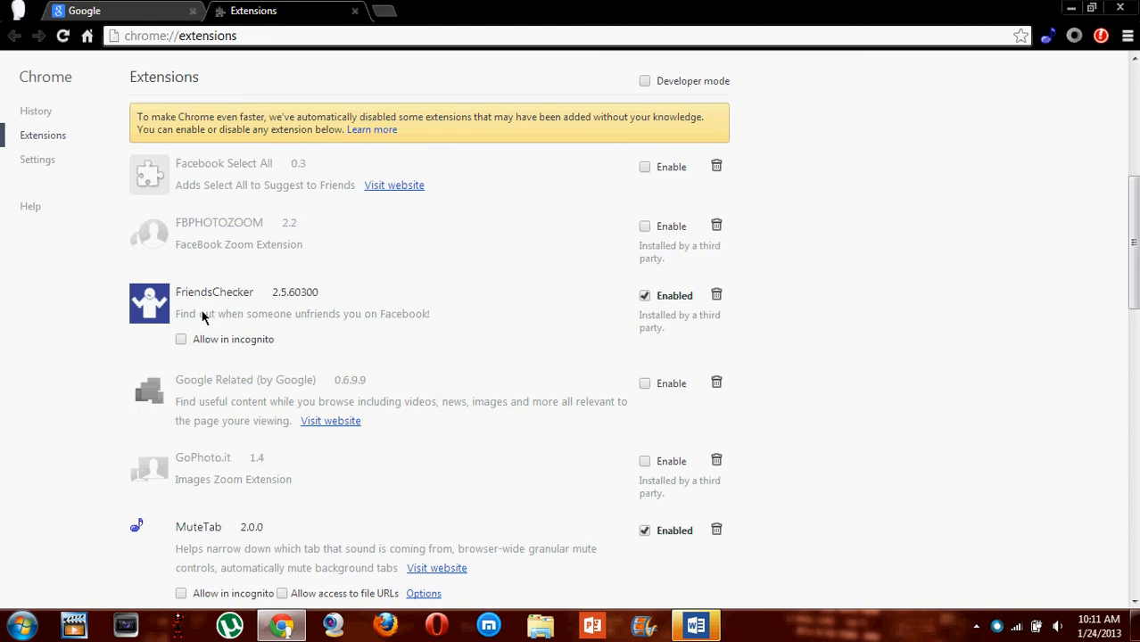
Toggle FriendsChecker's enabled state and its 'Allow in incognito' box, leaving them as they were
click(644, 296)
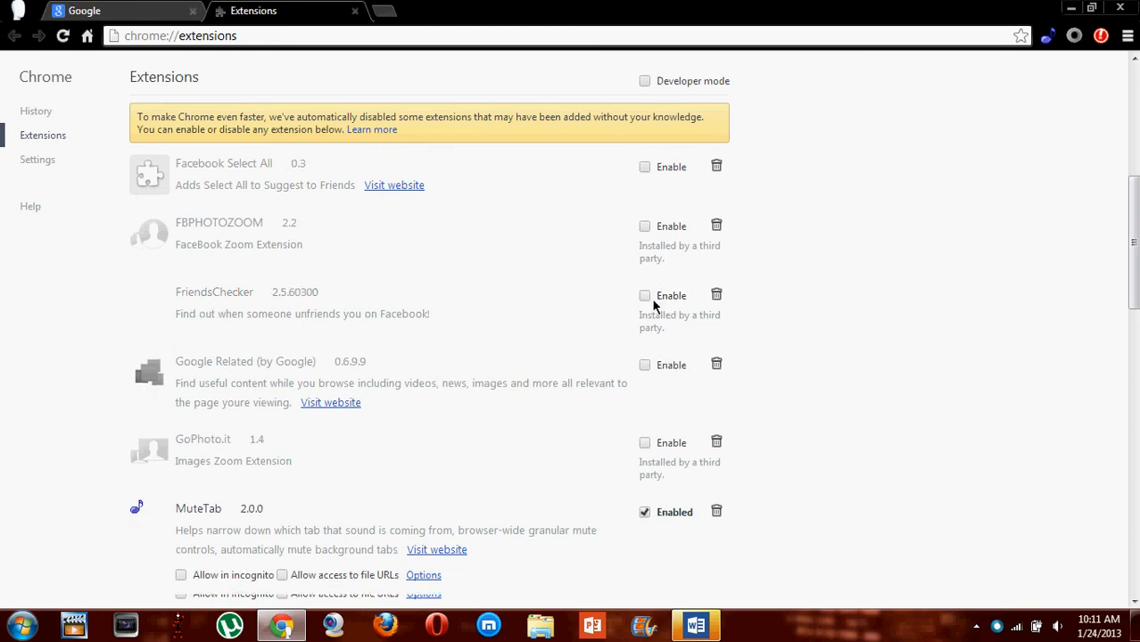
click(644, 297)
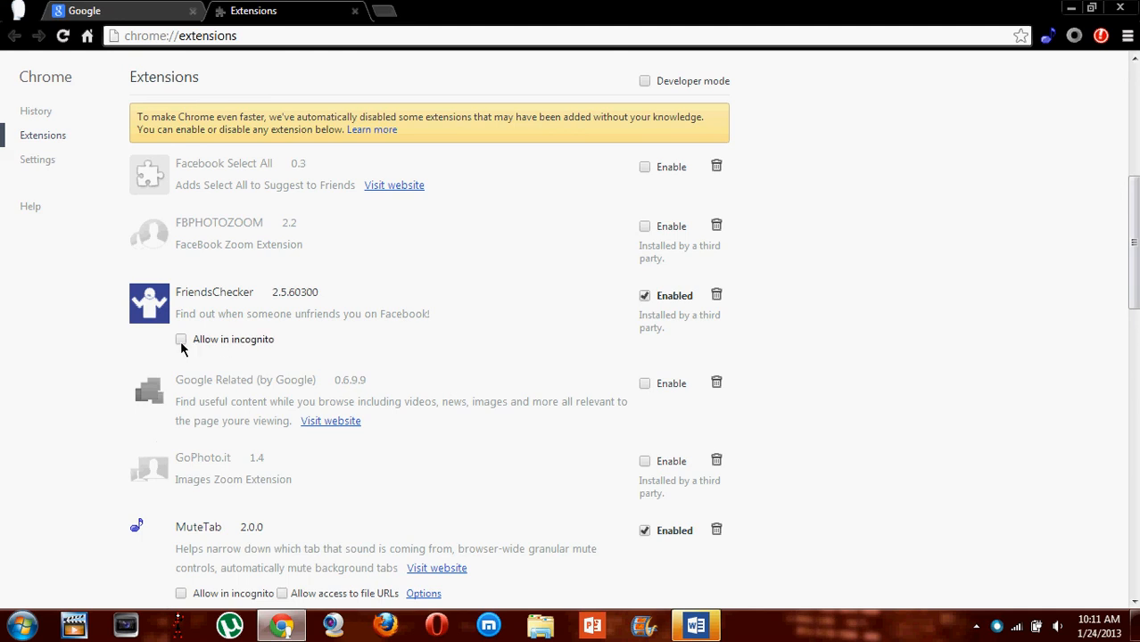
mouse_move(212, 348)
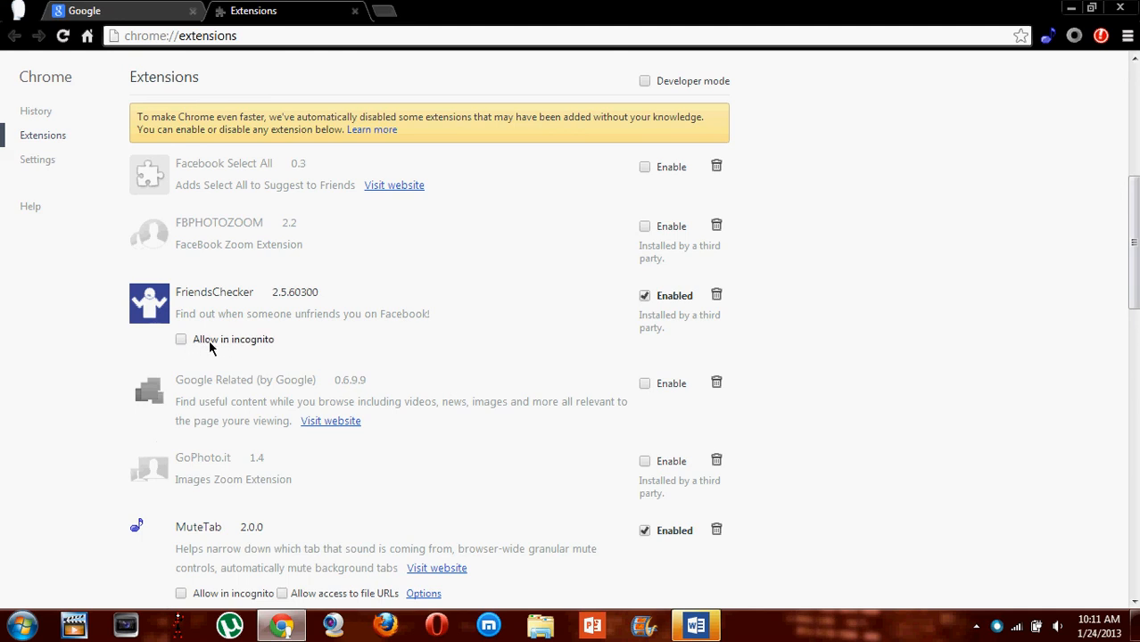
click(180, 339)
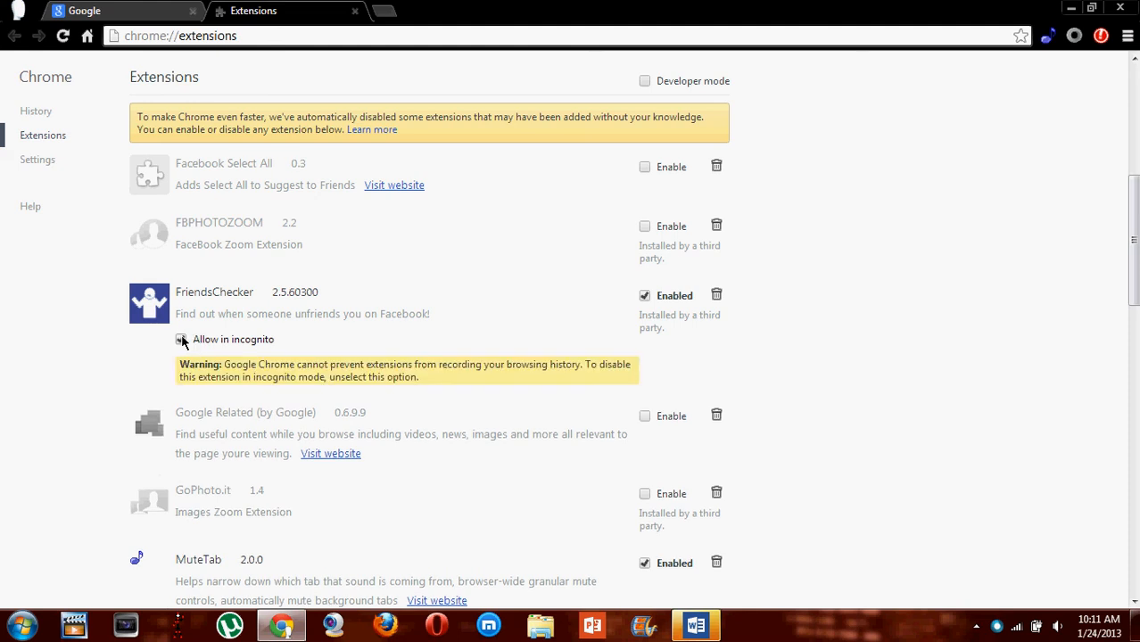
click(180, 339)
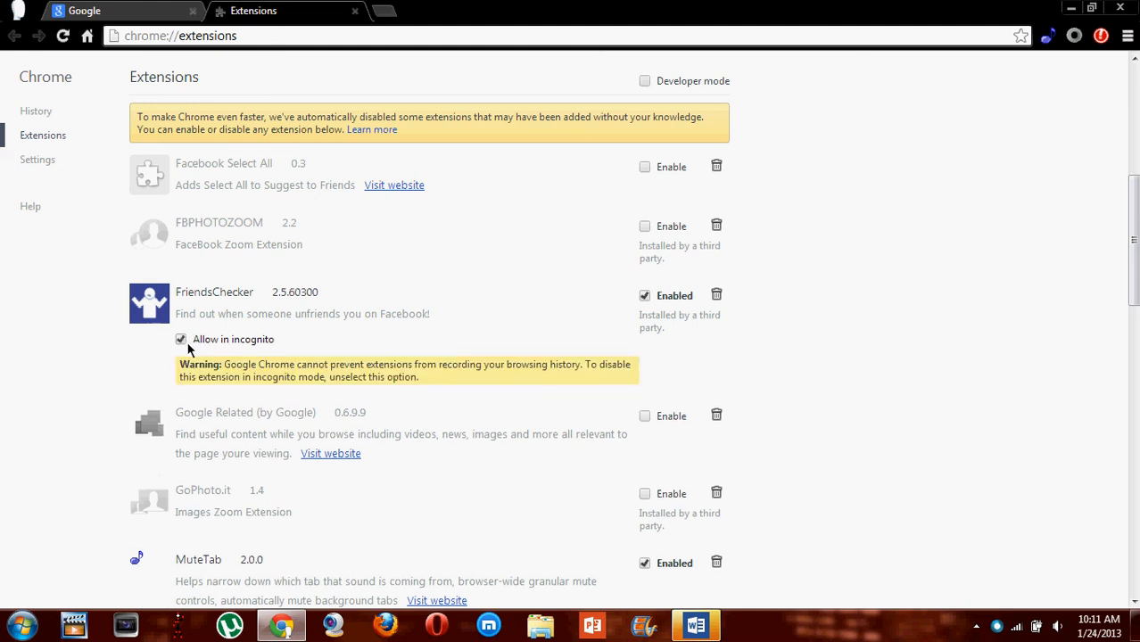
click(180, 339)
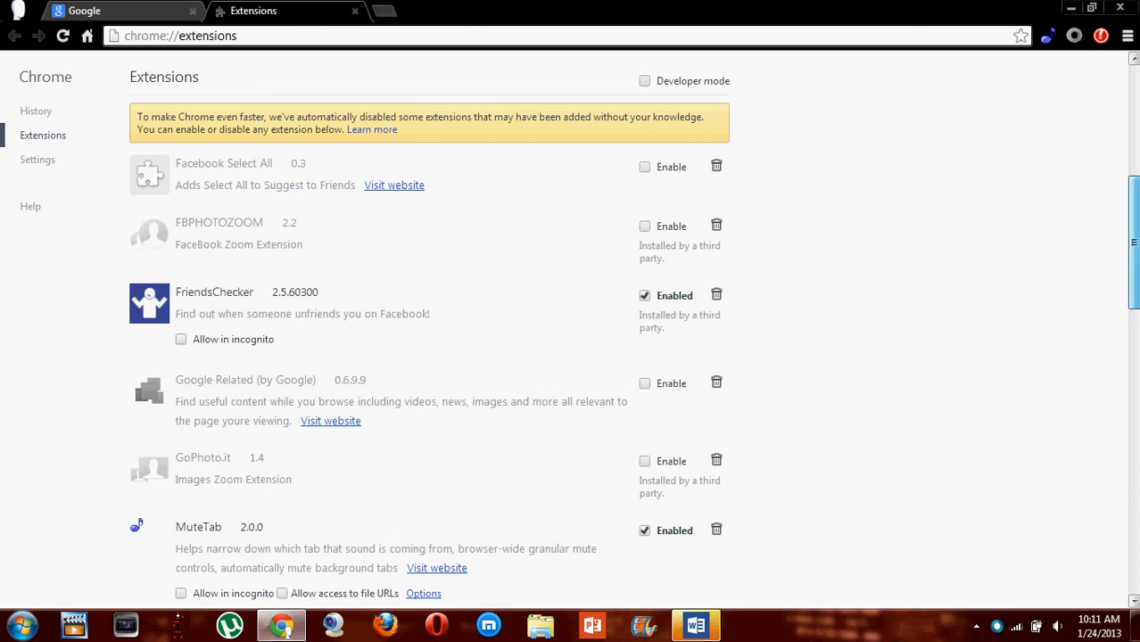
Tick 'Allow in incognito' under the MuteTab extension
scroll(down, 3)
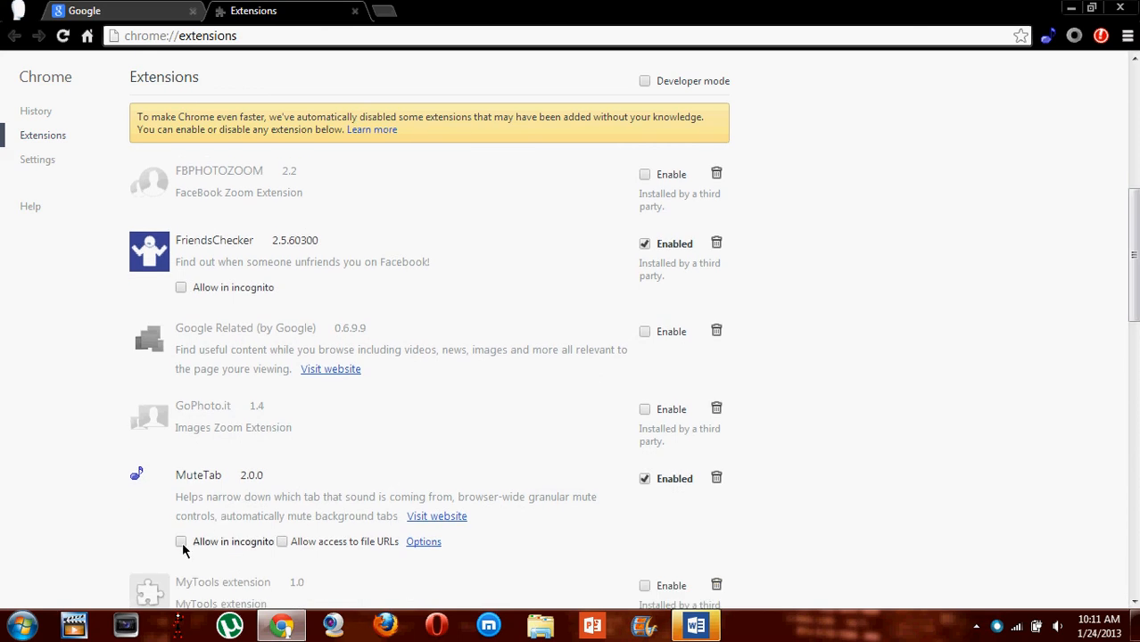
click(180, 543)
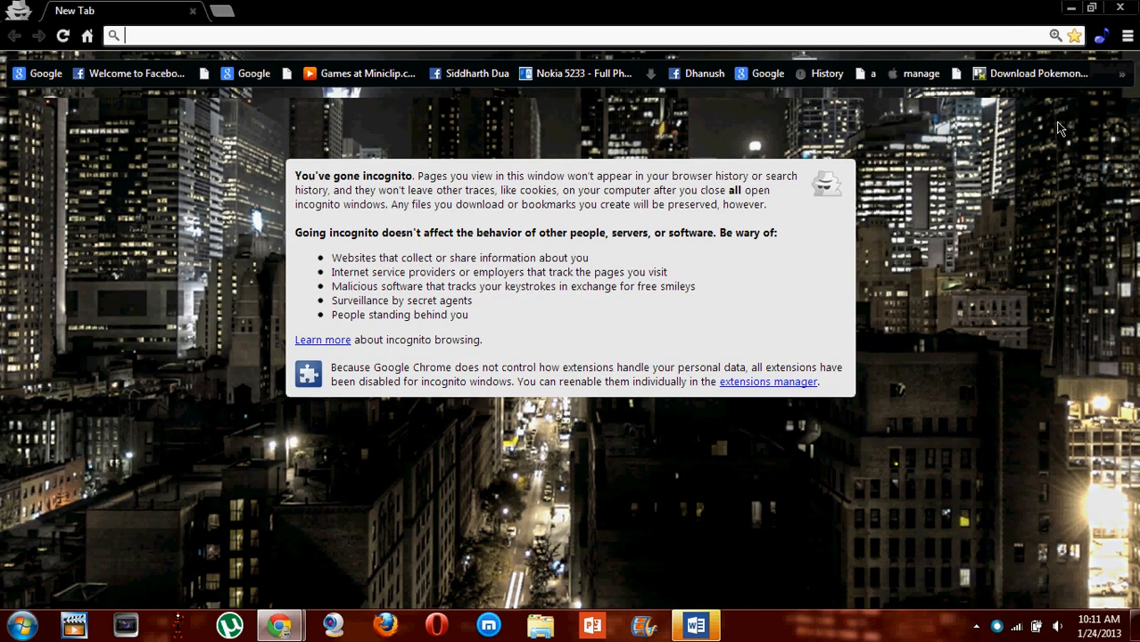
mouse_move(1120, 7)
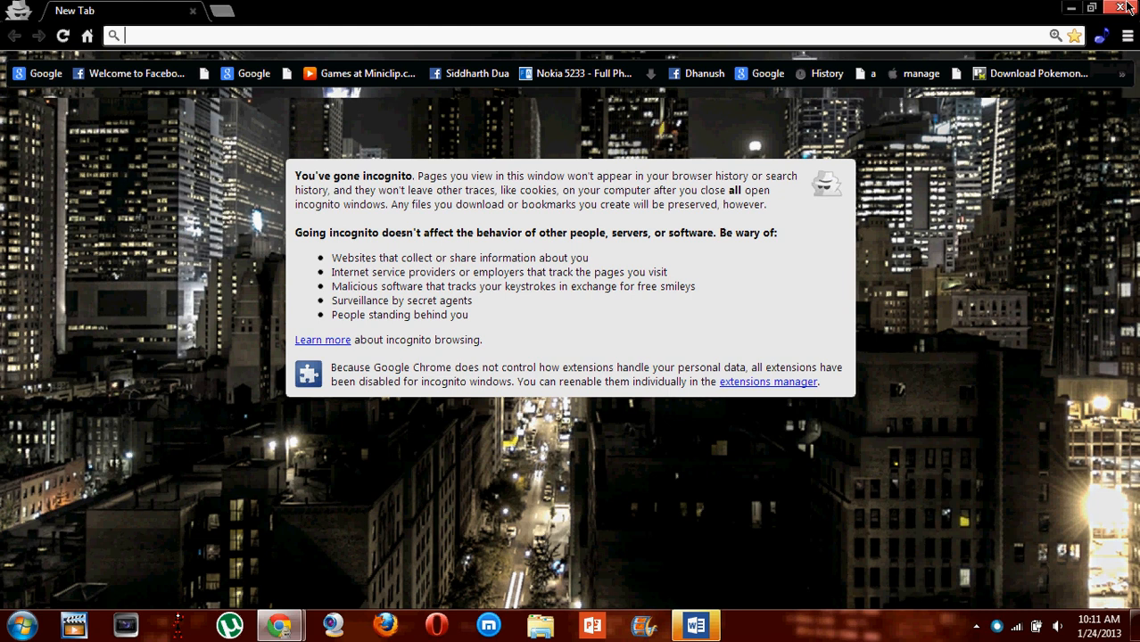
Return from the incognito window to the Extensions tab showing MuteTab allowed in incognito
click(767, 382)
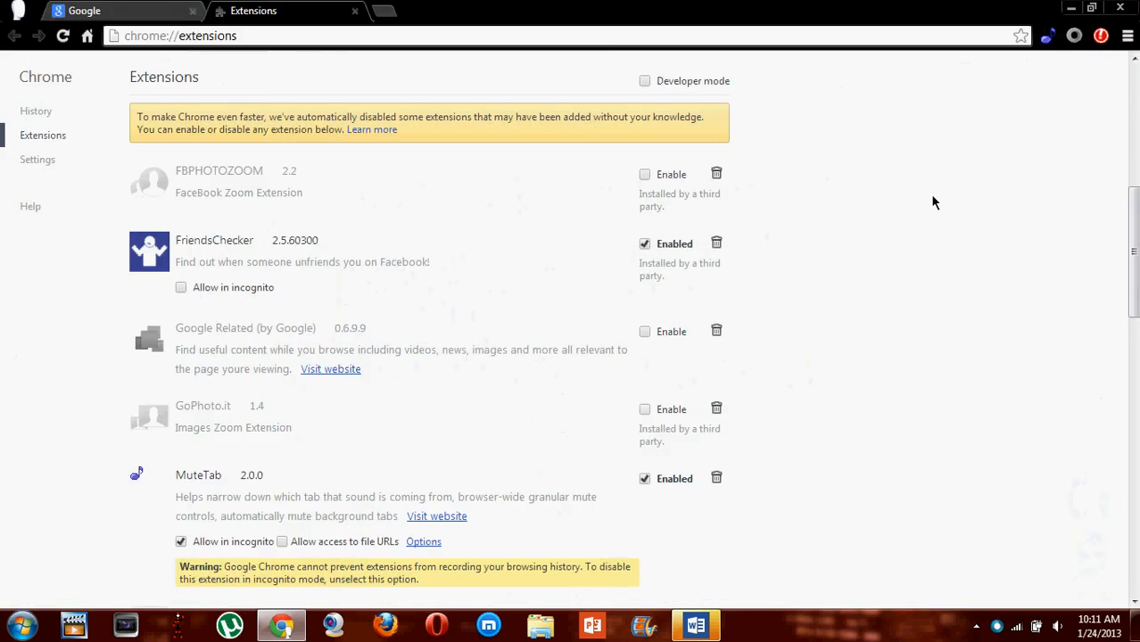